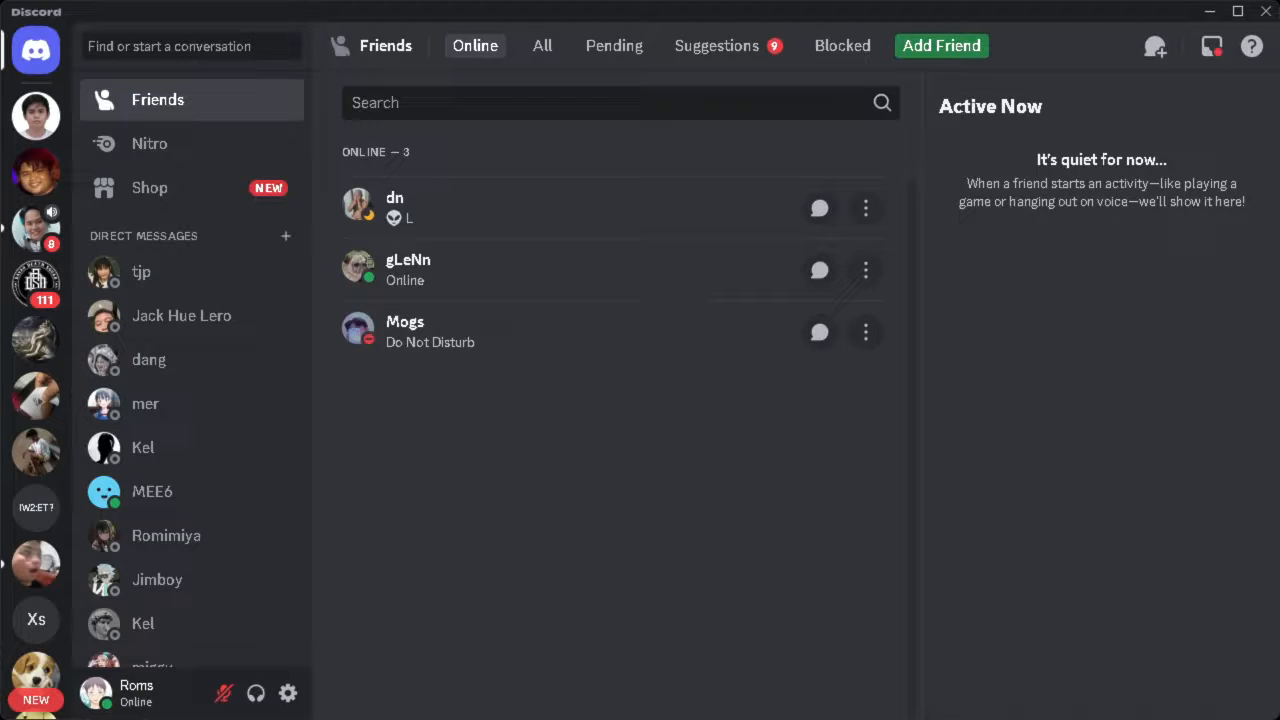
mouse_move(660, 636)
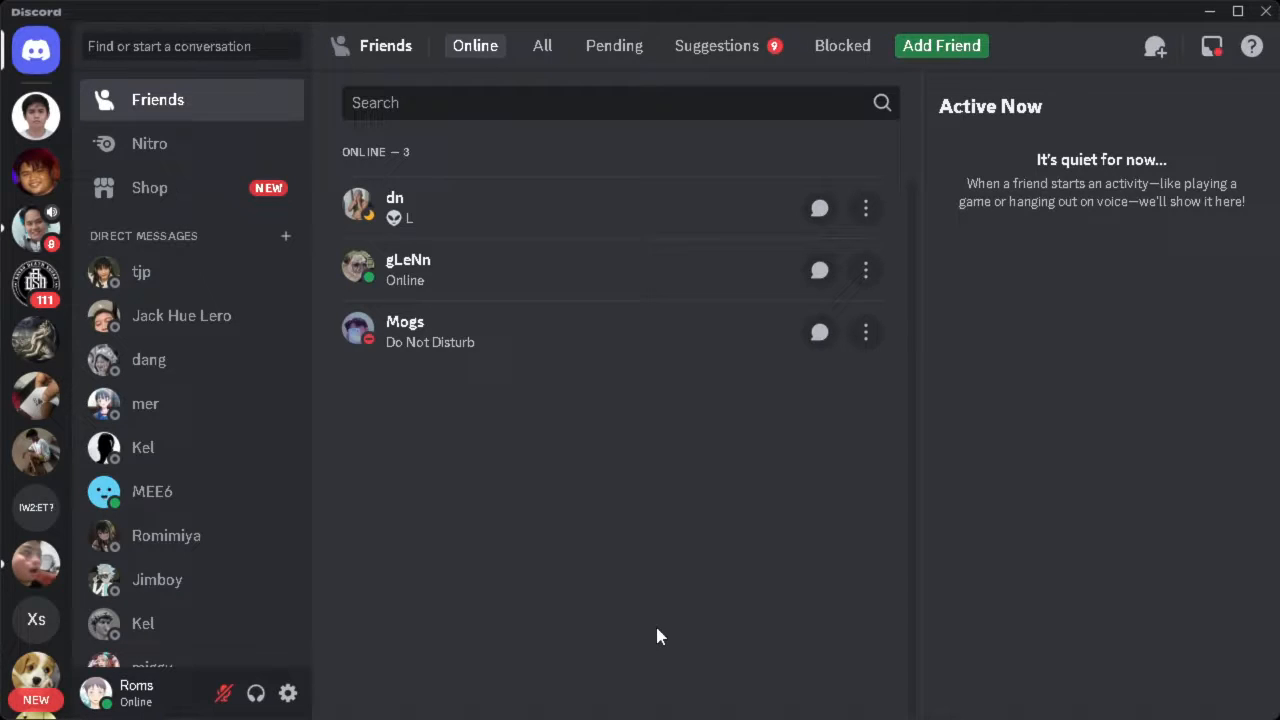
mouse_move(476, 584)
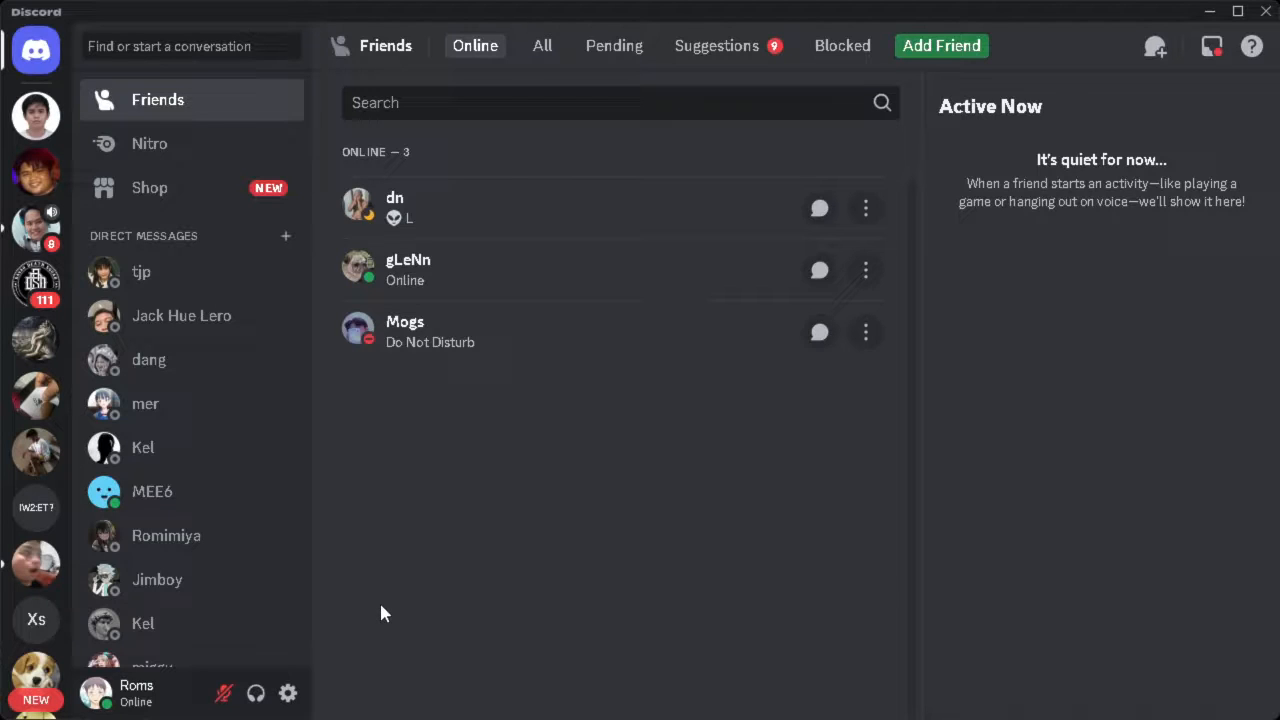
mouse_move(288, 692)
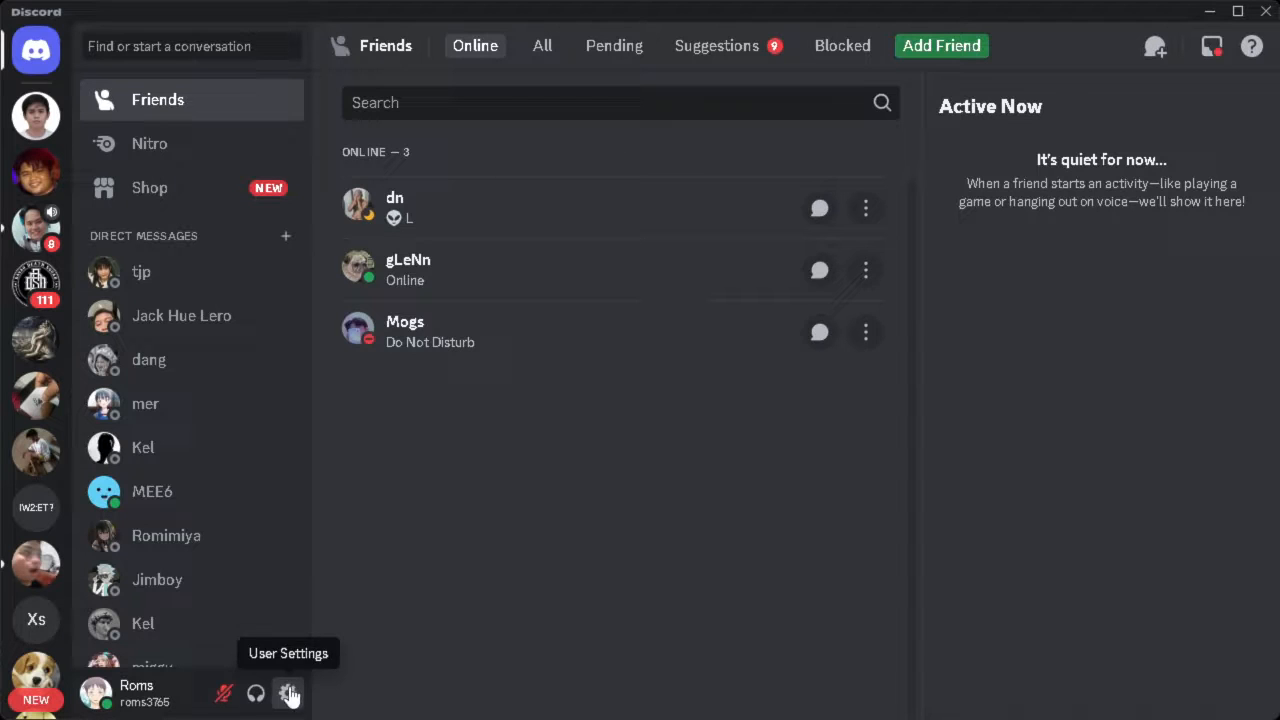
mouse_move(288, 692)
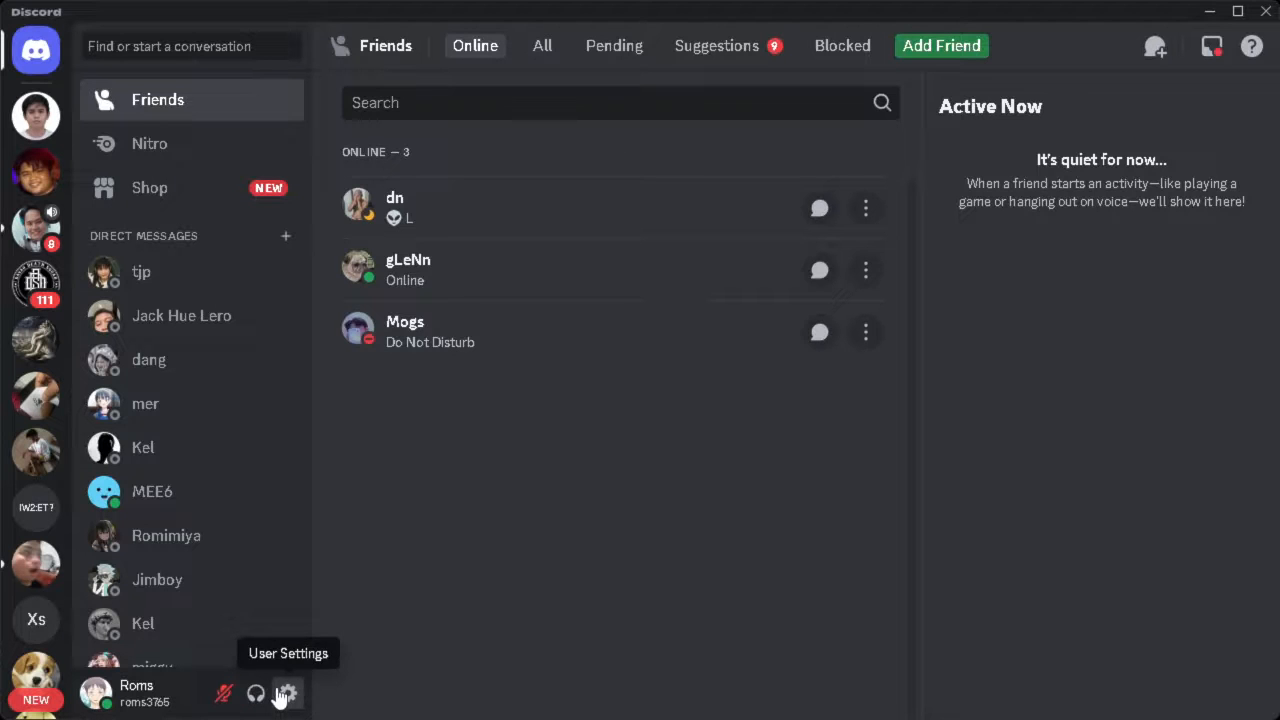
Reach the Game Overlay page under Activity Settings, showing the in-game overlay off
left_click(286, 692)
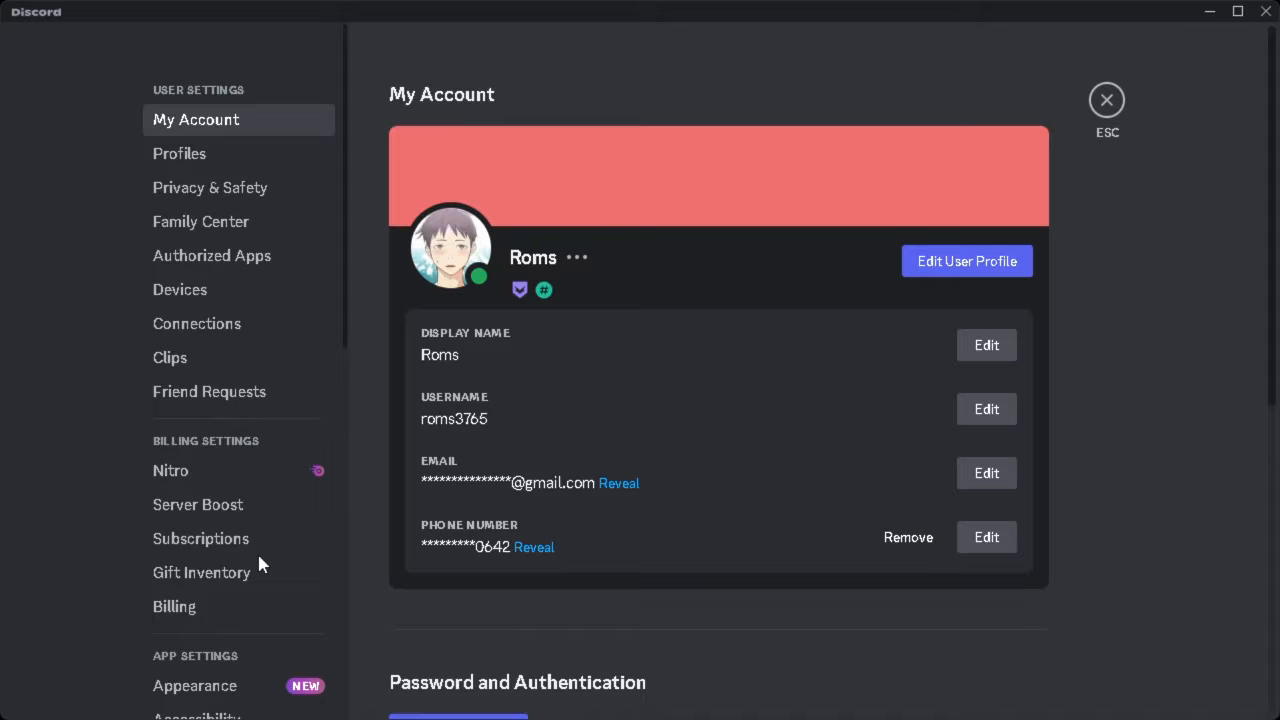
scroll("down", 3)
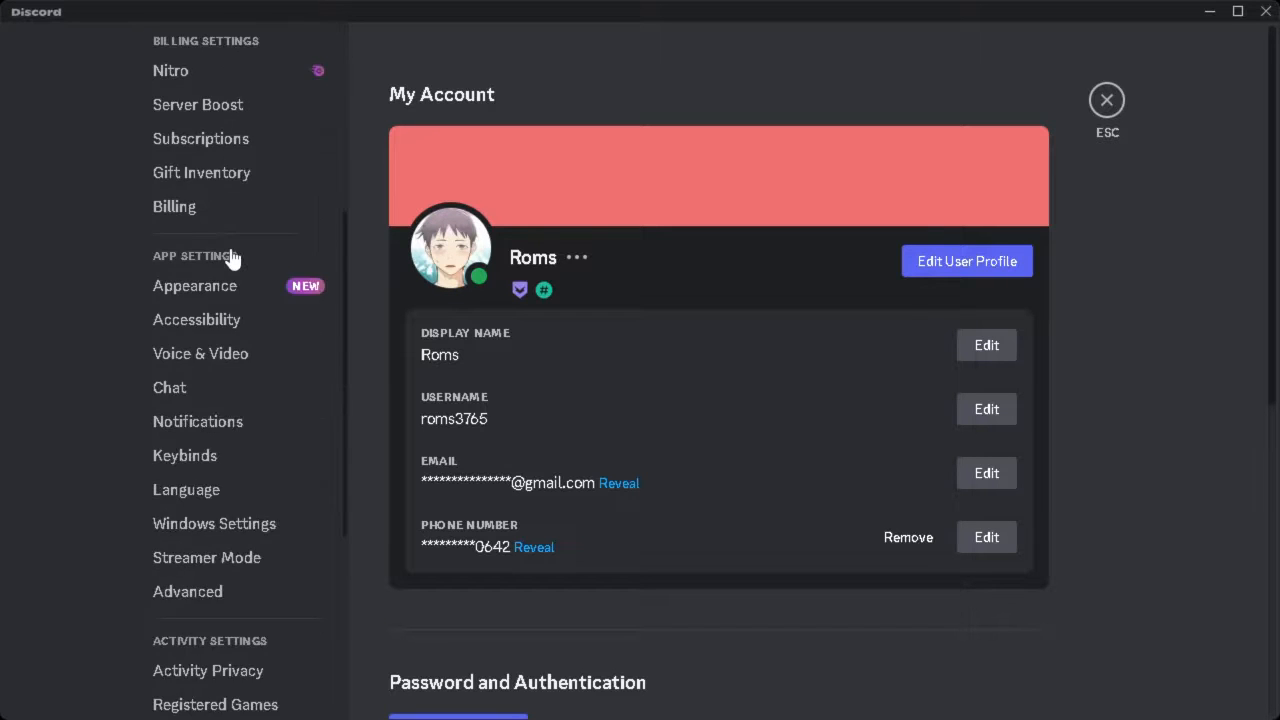
scroll("down", 3)
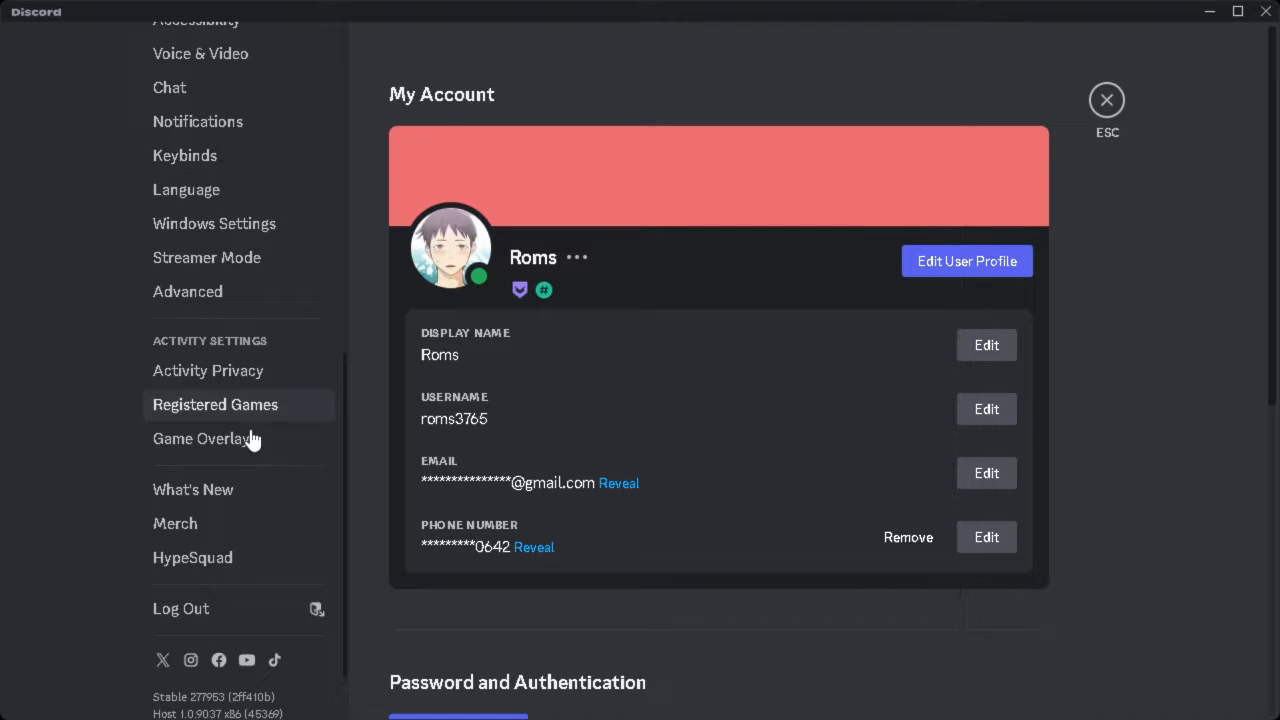
left_click(200, 440)
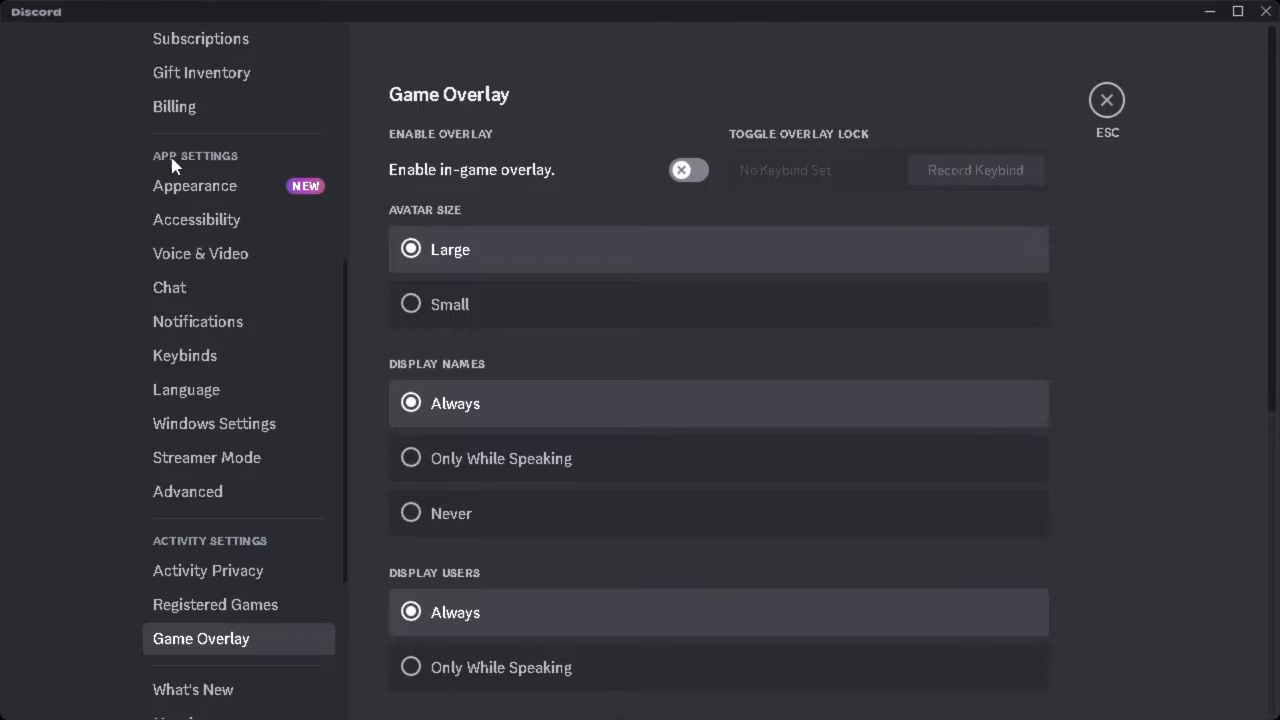
mouse_move(206, 504)
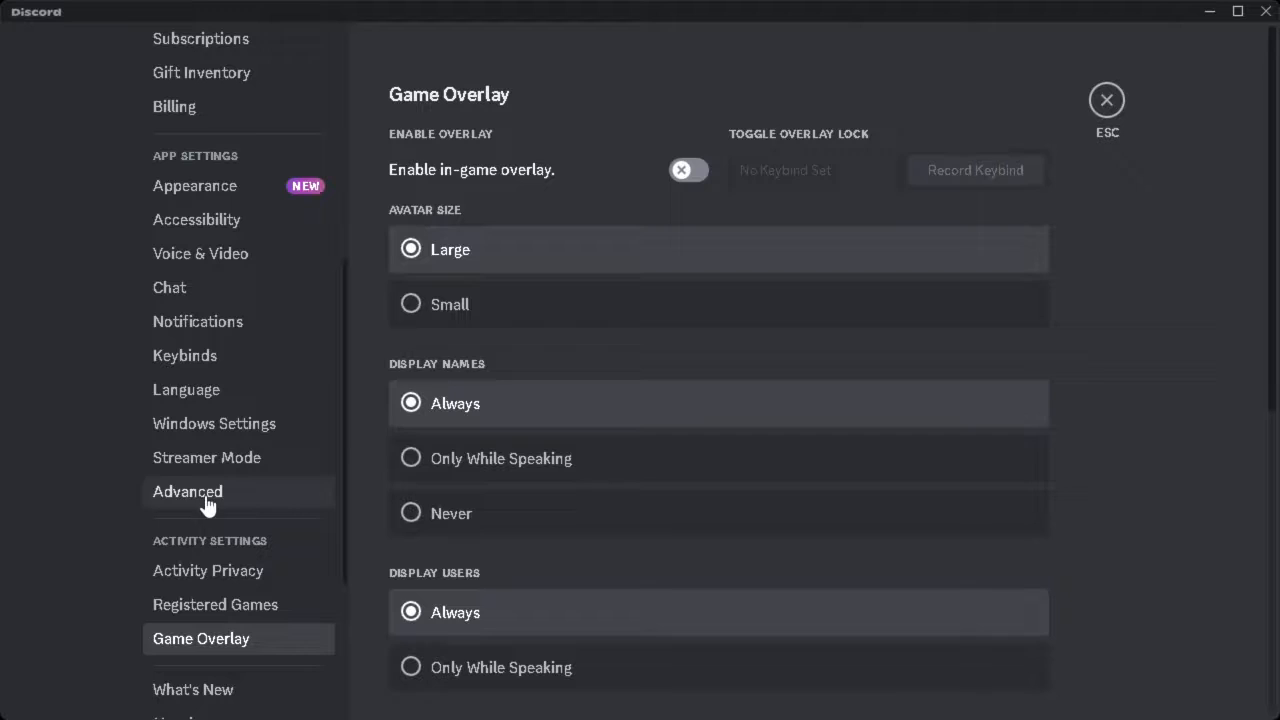
Show the Advanced app settings with Hardware Acceleration switched on
left_click(188, 492)
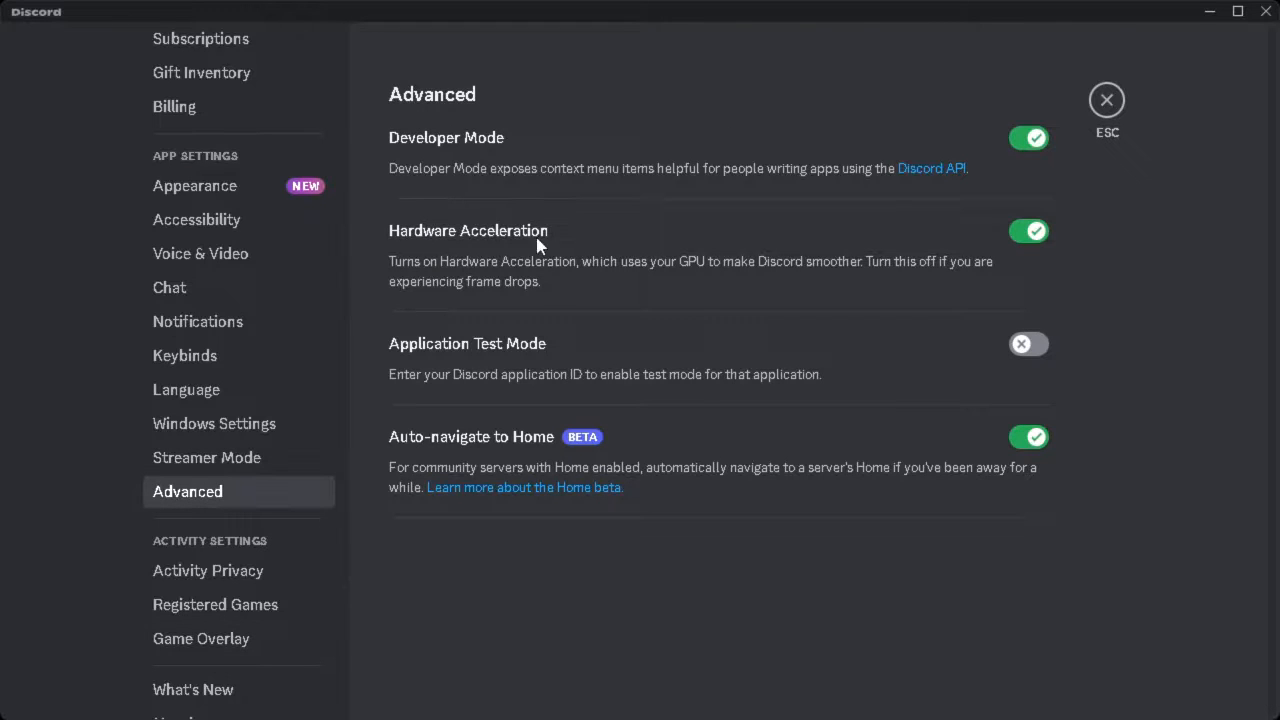
mouse_move(392, 238)
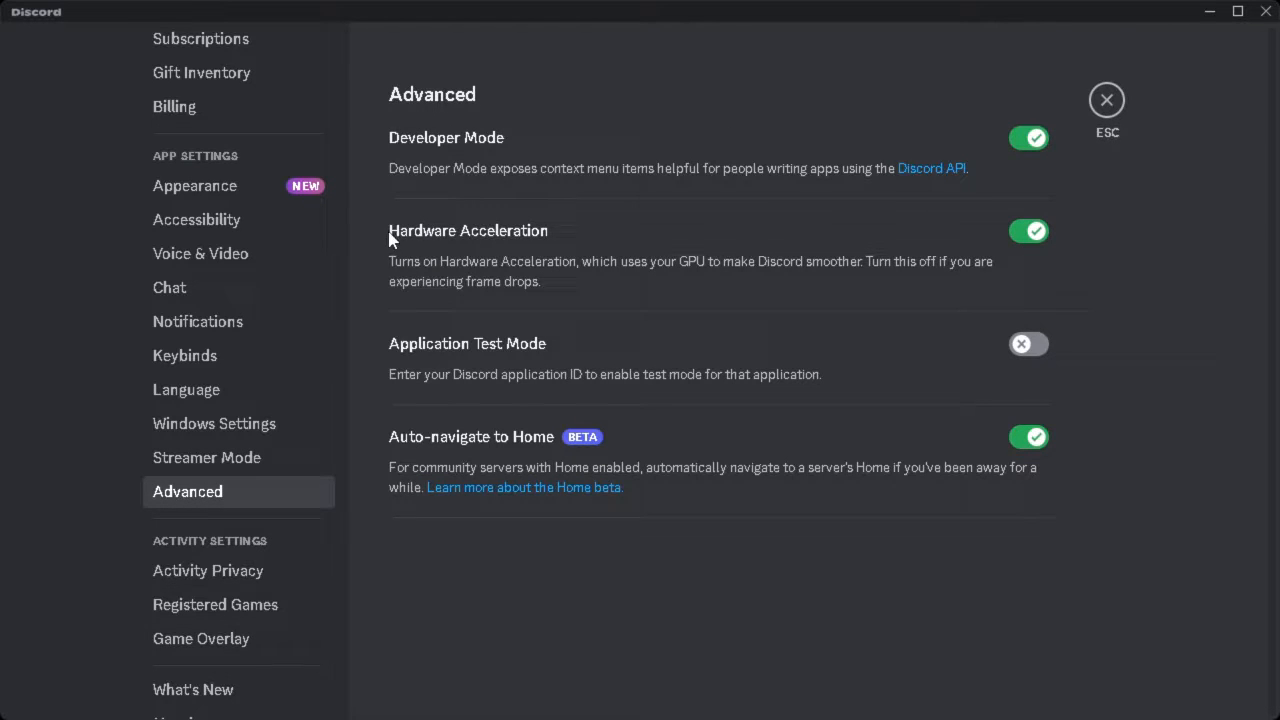
mouse_move(1024, 248)
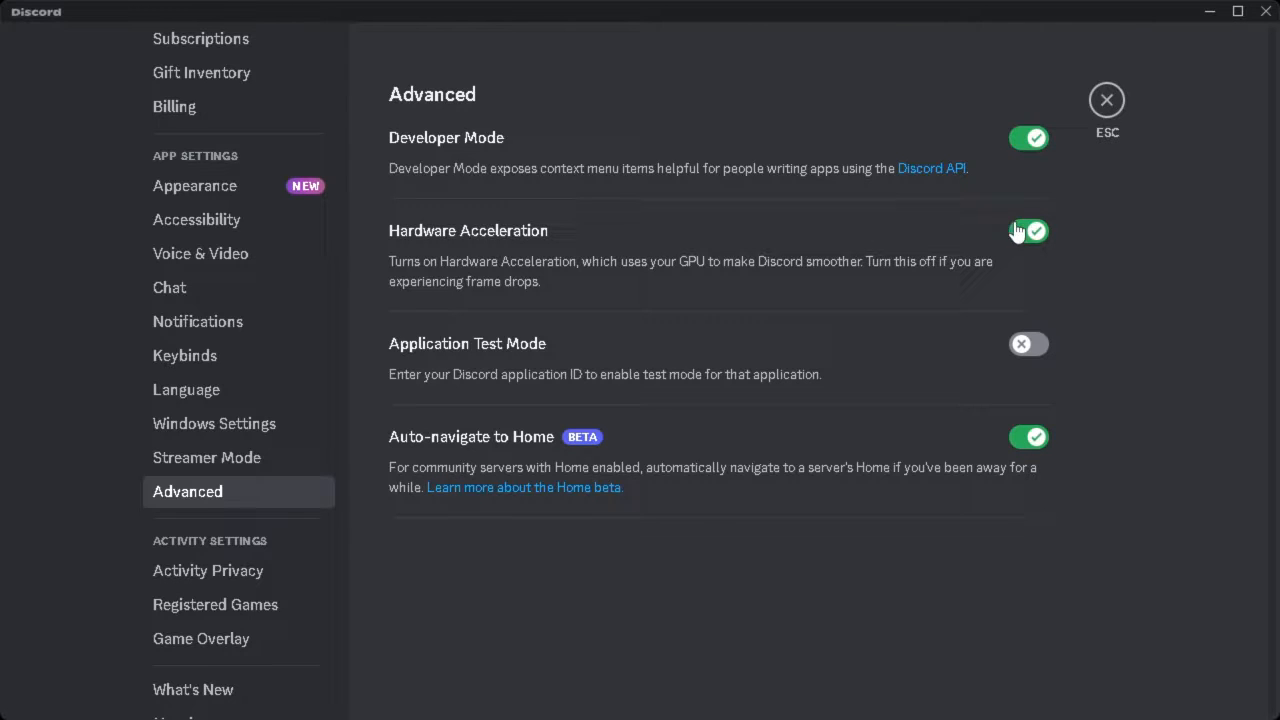
mouse_move(200, 272)
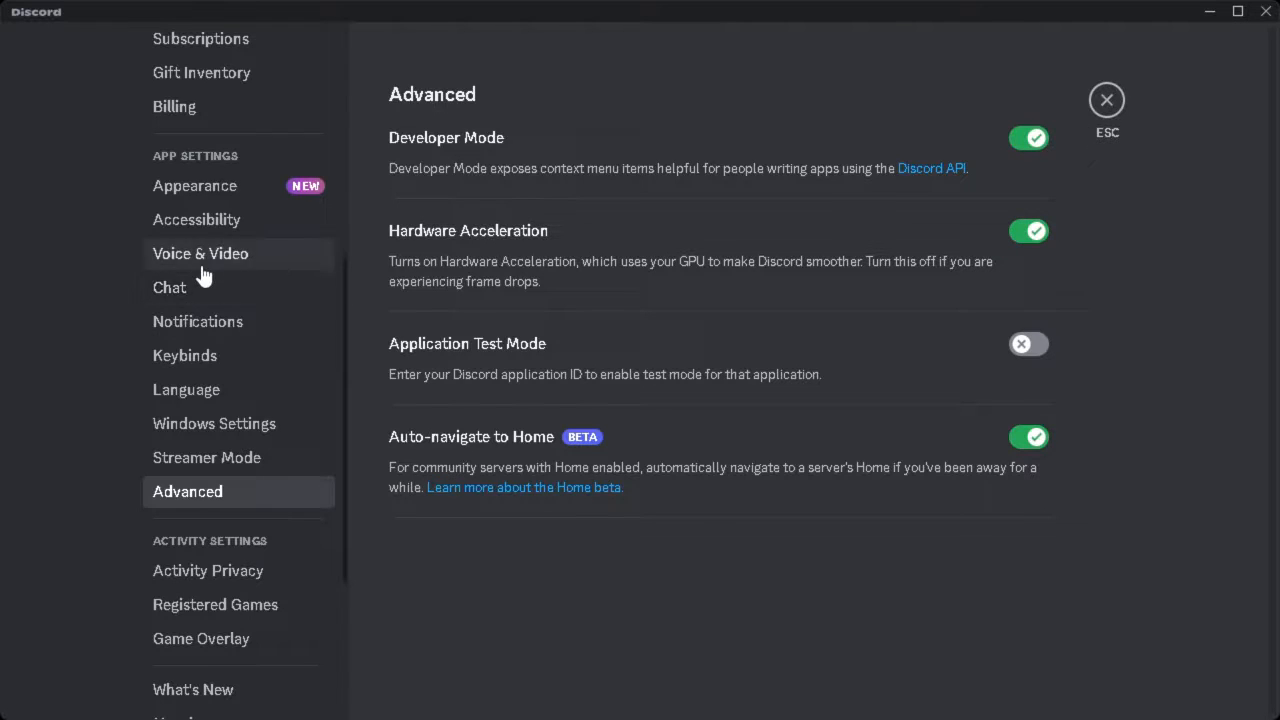
Confirm the Logitech G733 Gaming Headset microphone as the Voice & Video input device
left_click(200, 252)
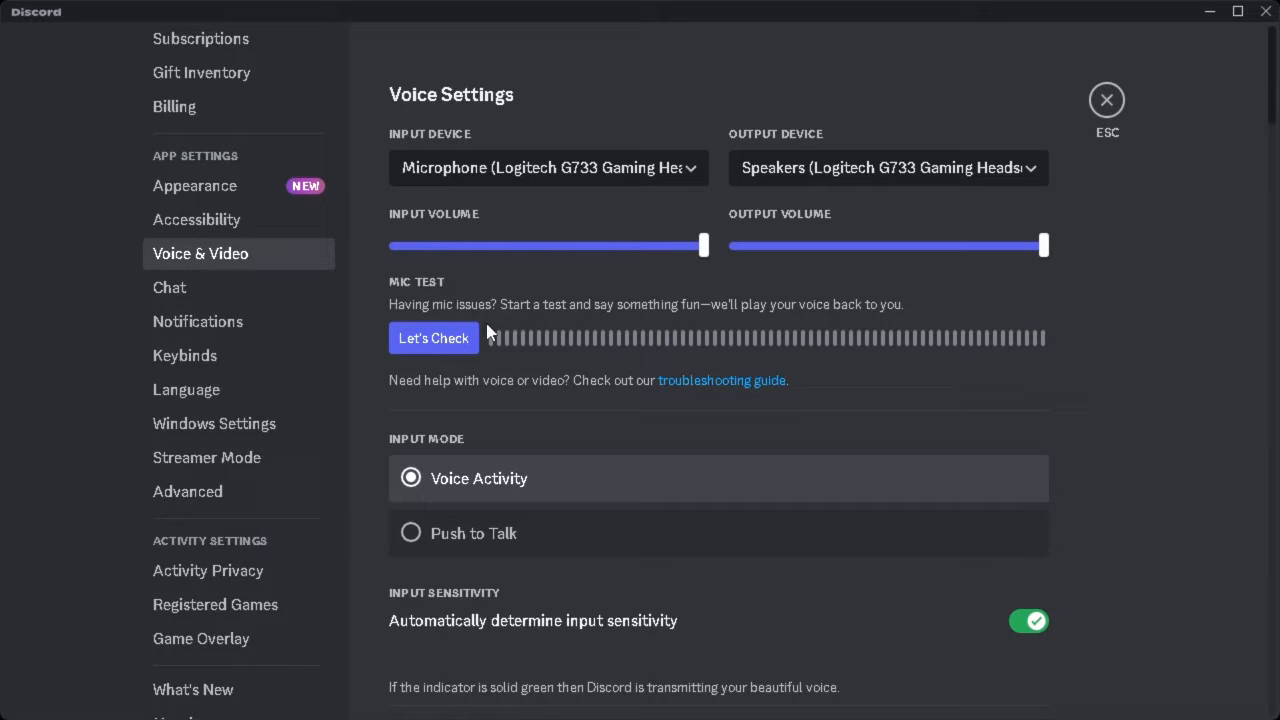
mouse_move(646, 182)
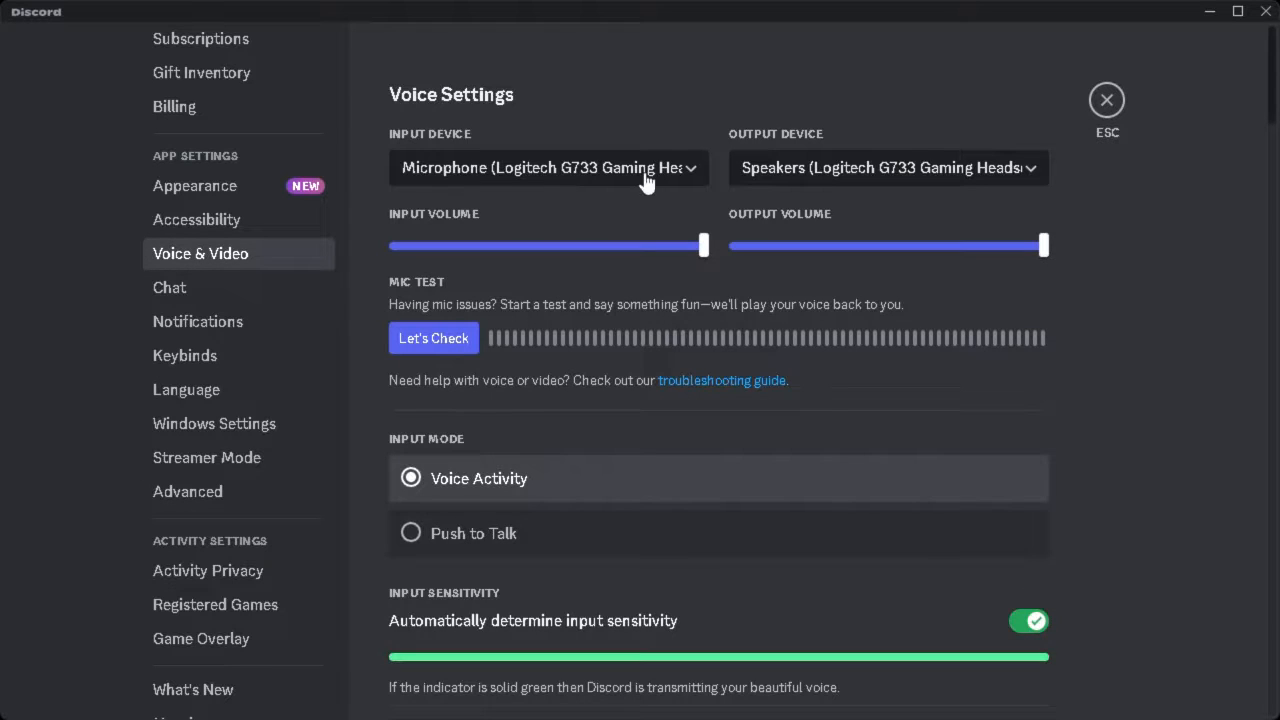
left_click(548, 168)
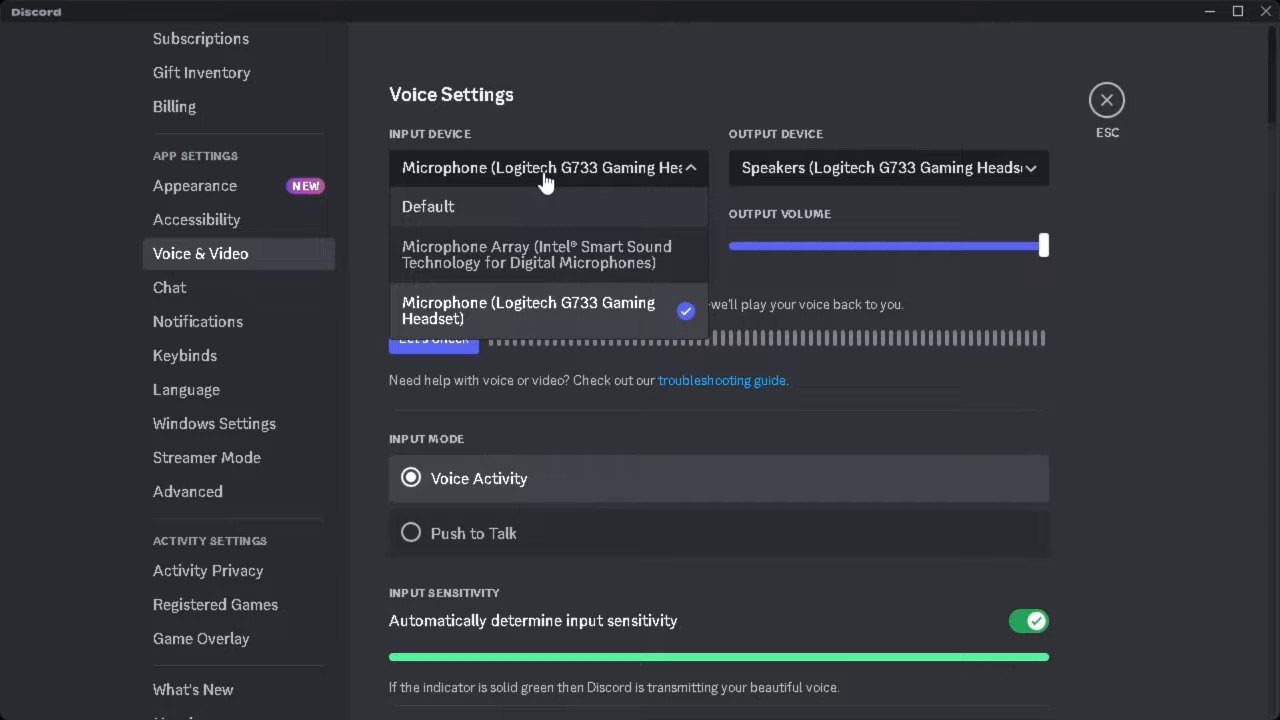
mouse_move(530, 172)
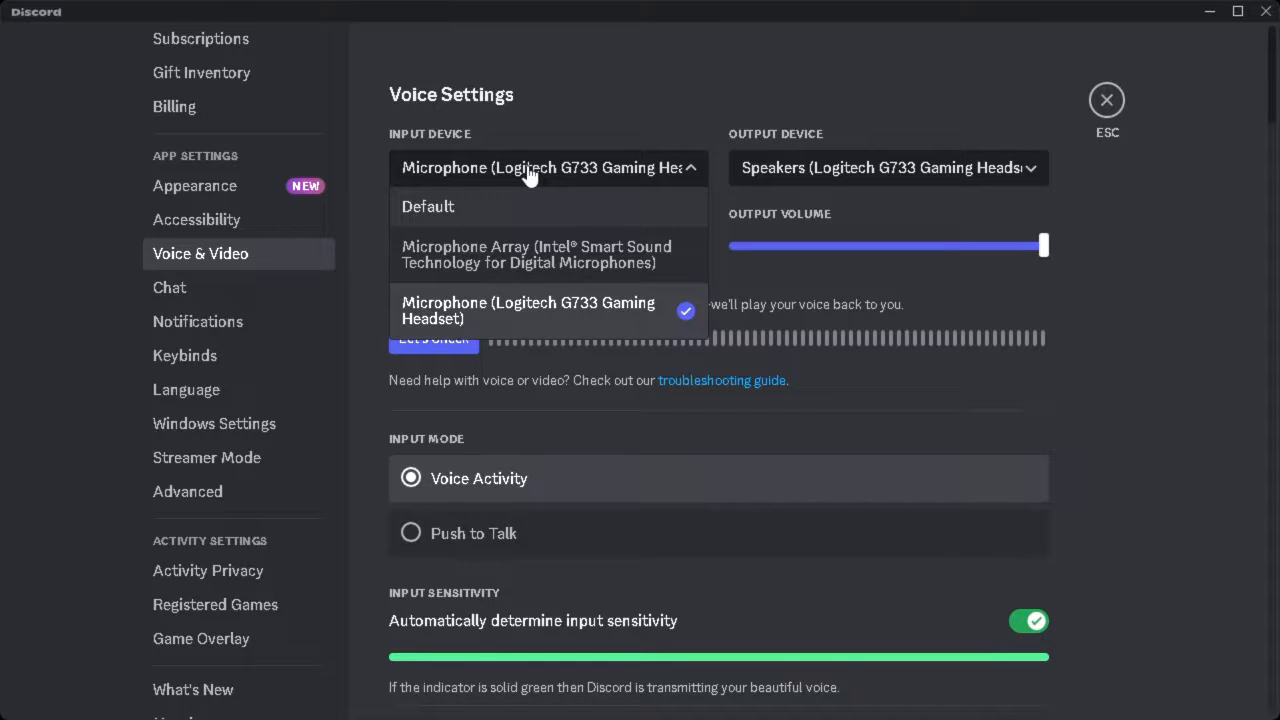
scroll("down", 3)
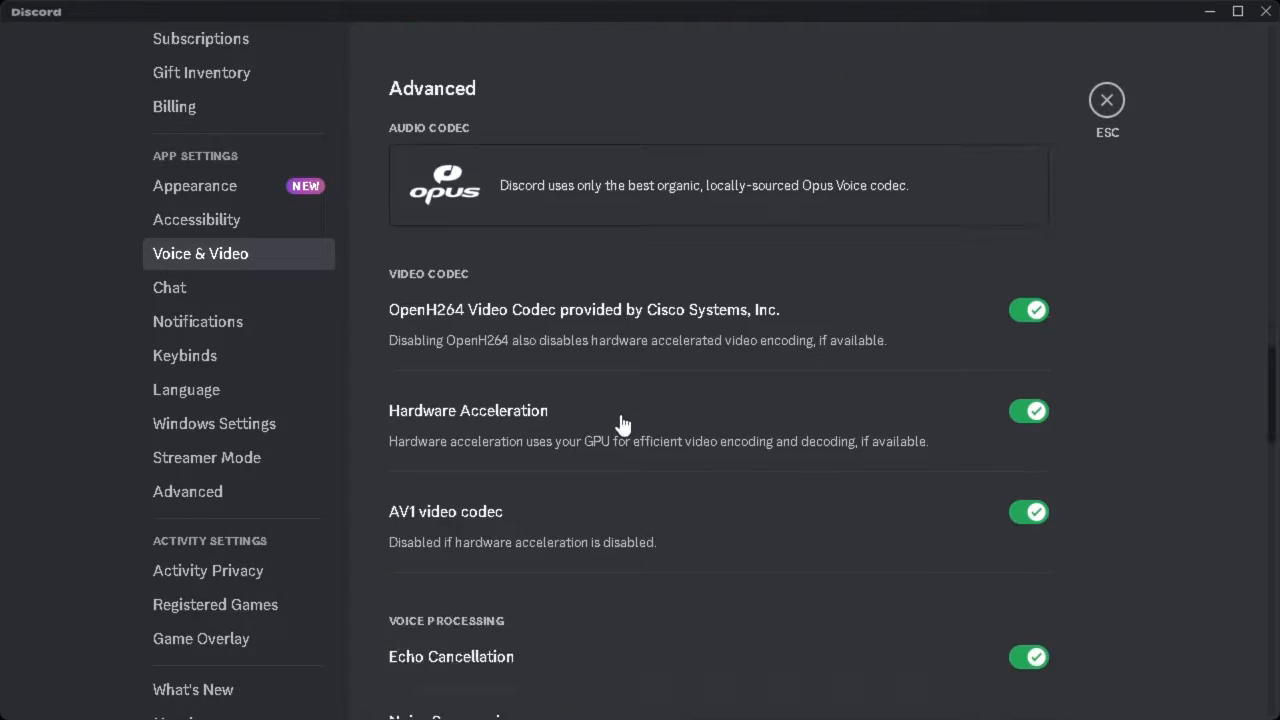
Scroll to the Screen Share toggles, both advanced screen capture and application audio capture on
scroll("down", 3)
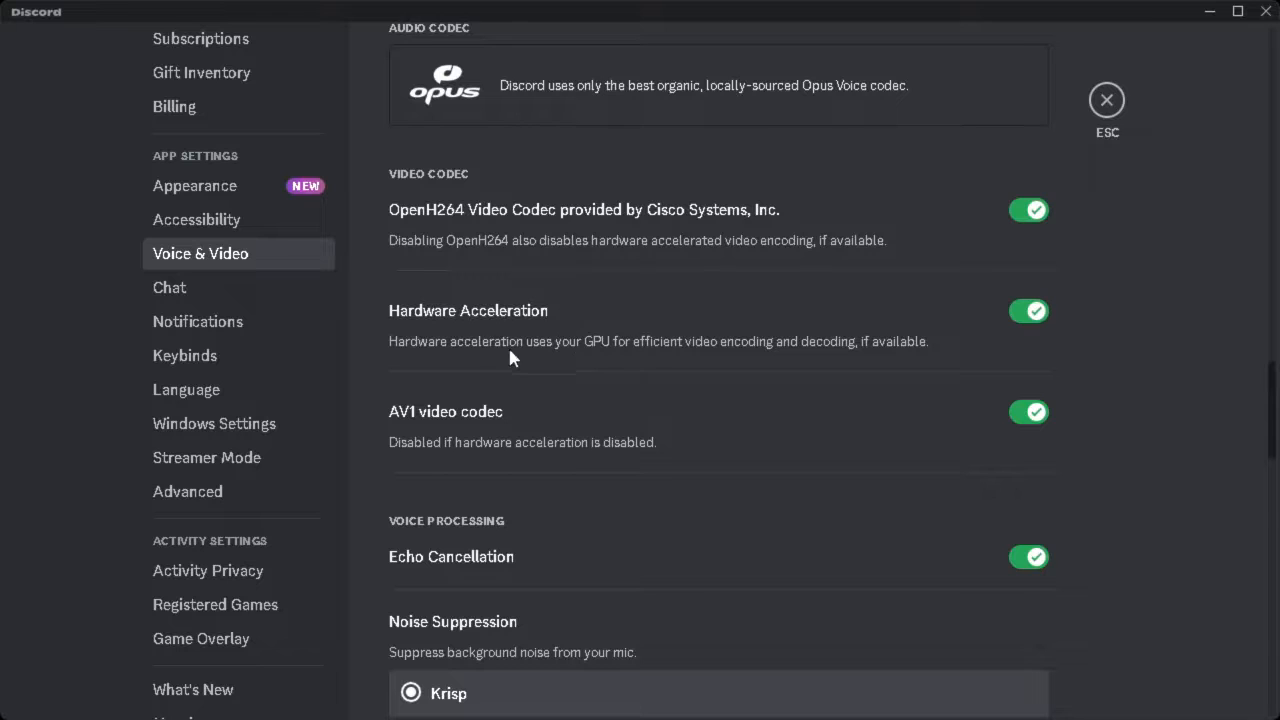
mouse_move(1032, 312)
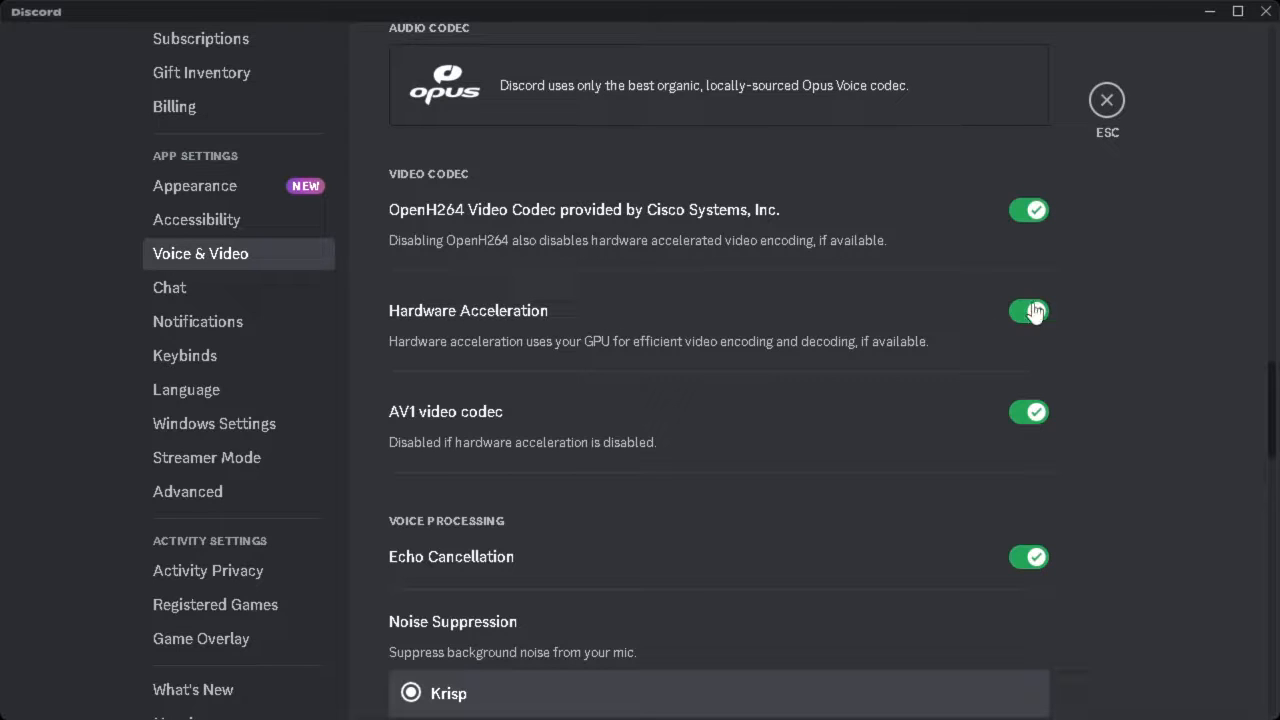
scroll("down", 3)
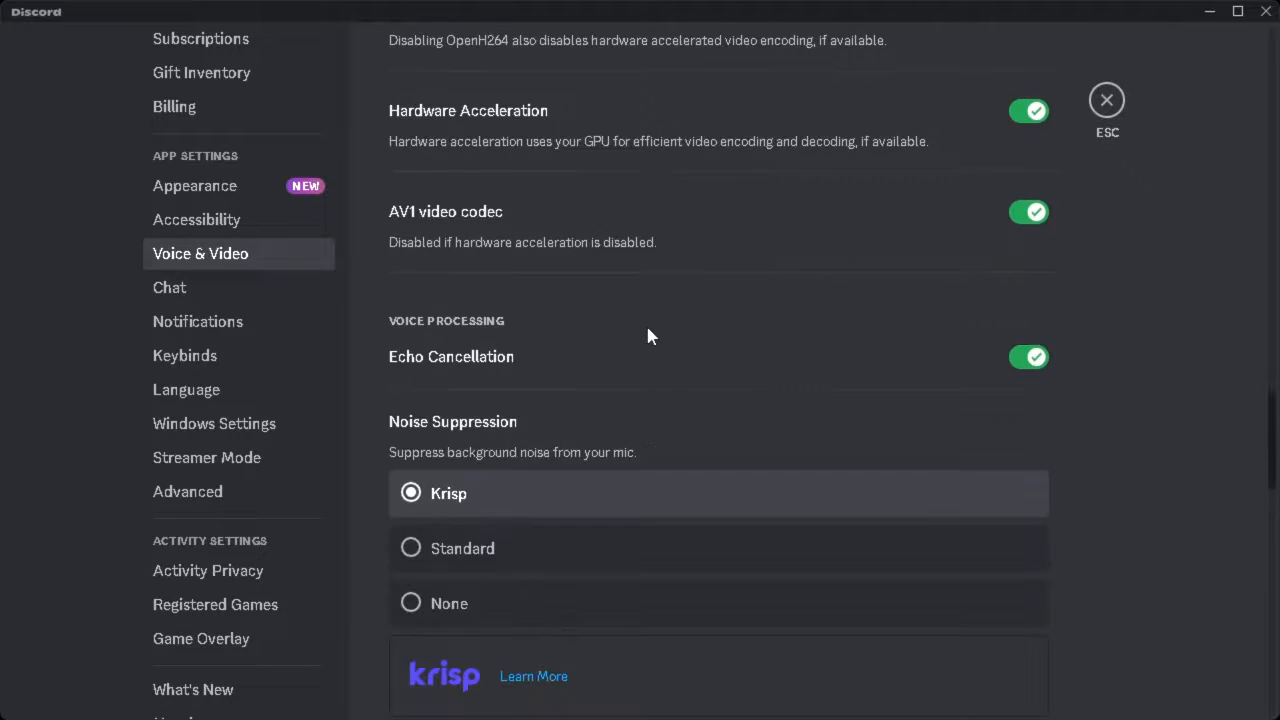
scroll("down", 3)
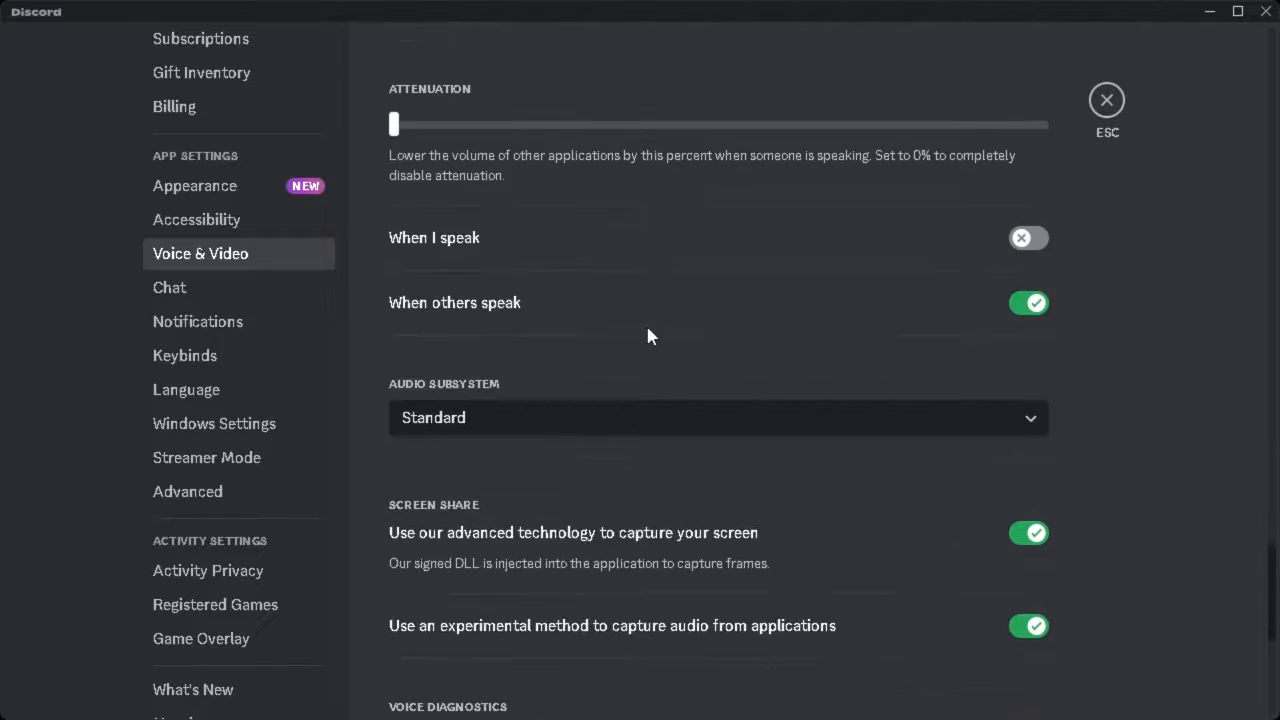
scroll("down", 3)
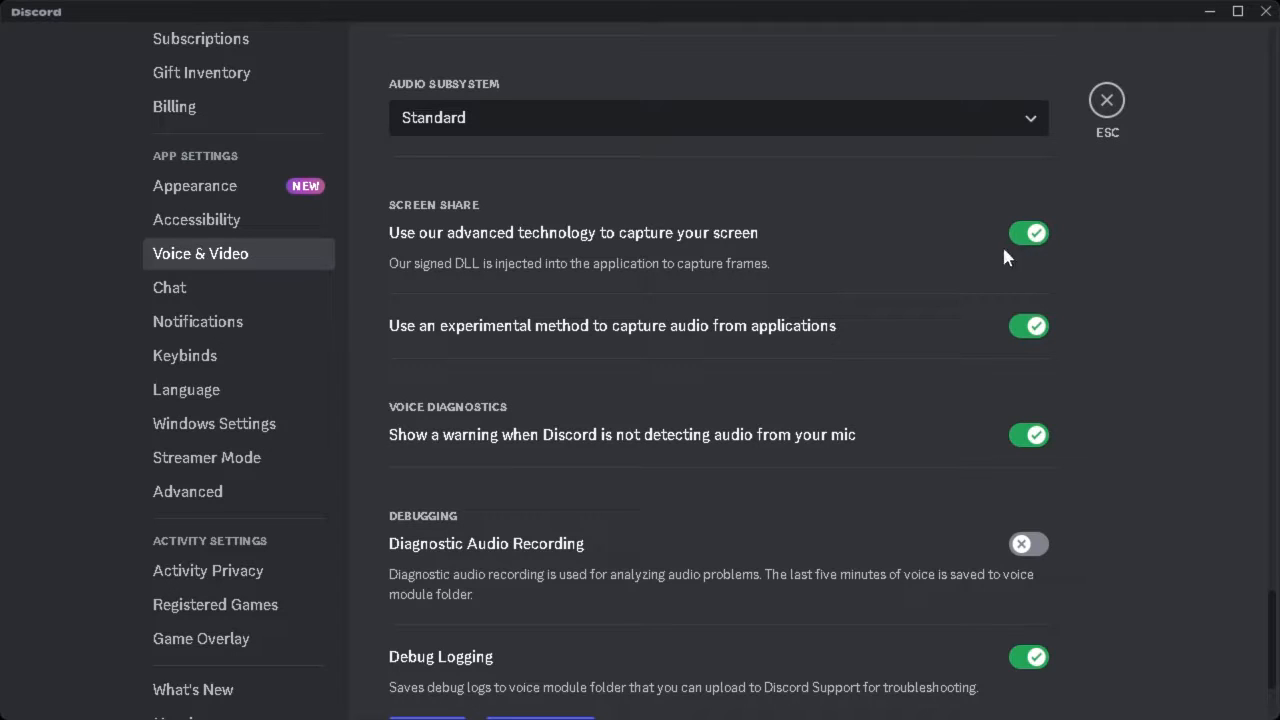
mouse_move(1024, 296)
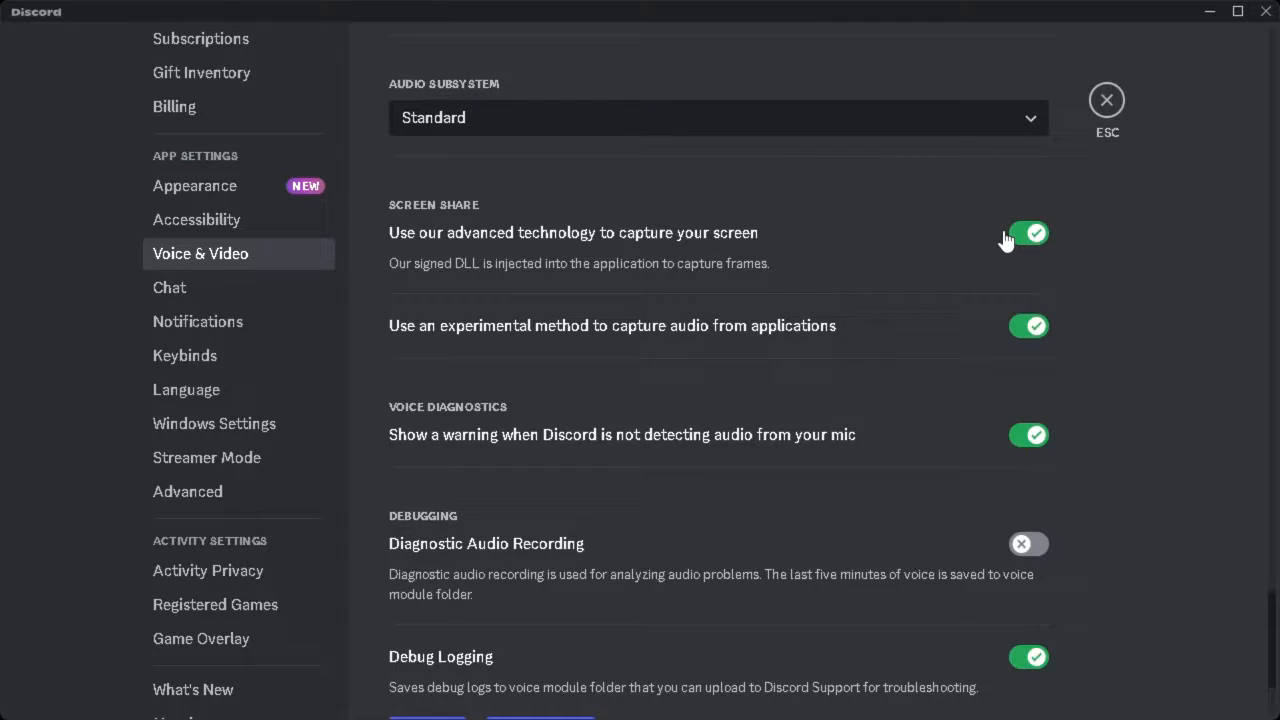
mouse_move(936, 688)
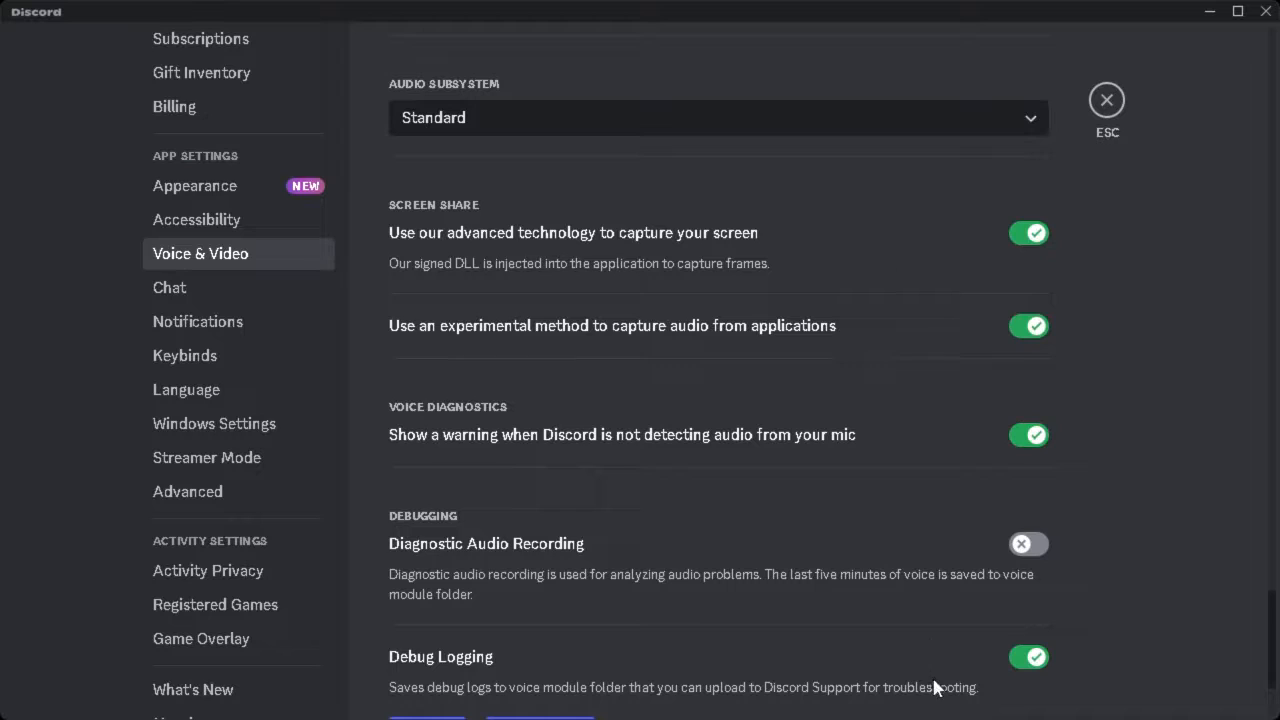